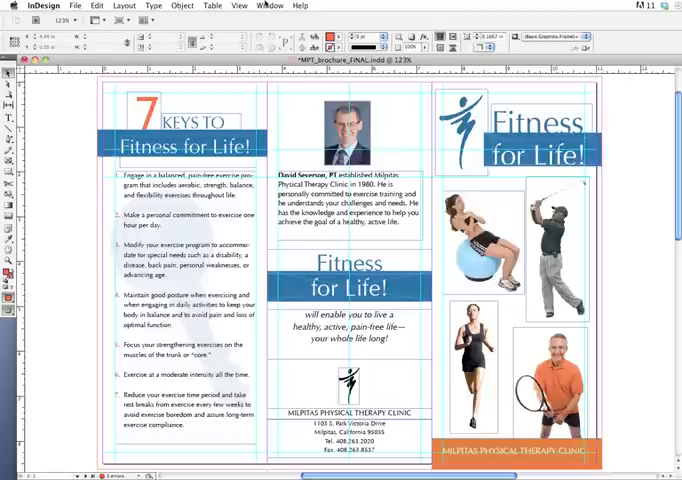
- Show the Links panel from the Window menu and select the first linked image for its Link Info
click(268, 4)
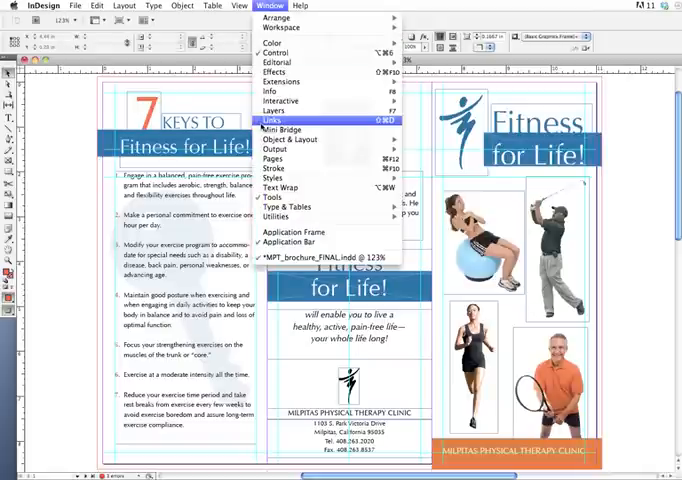
click(272, 122)
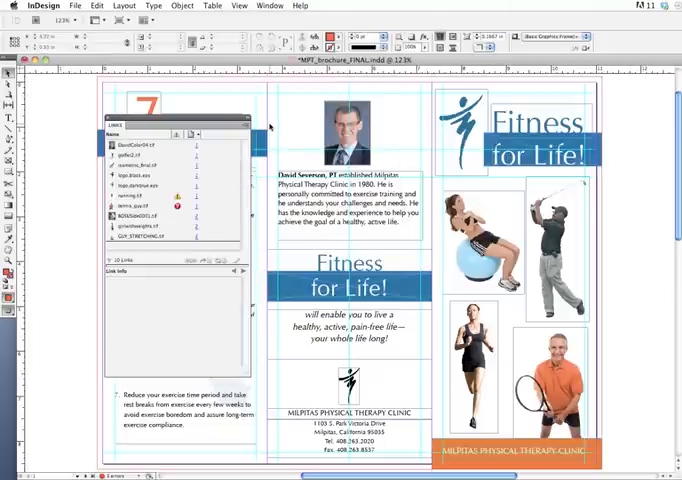
click(144, 148)
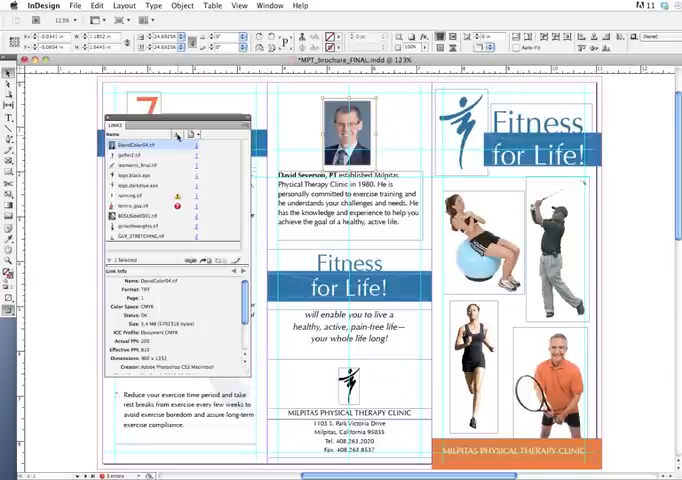
mouse_move(176, 134)
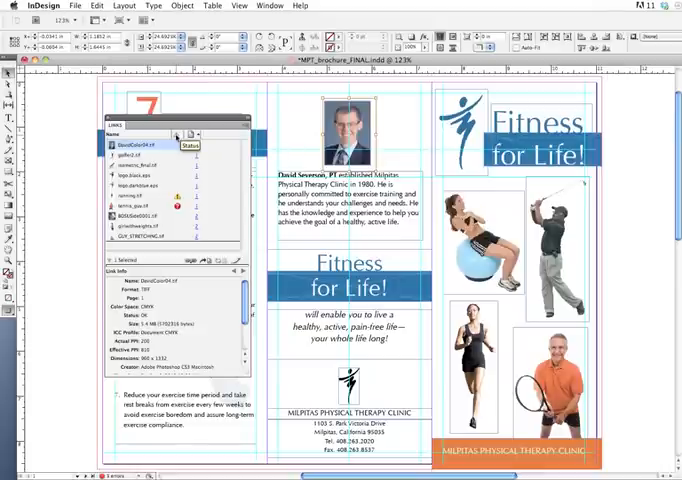
mouse_move(140, 144)
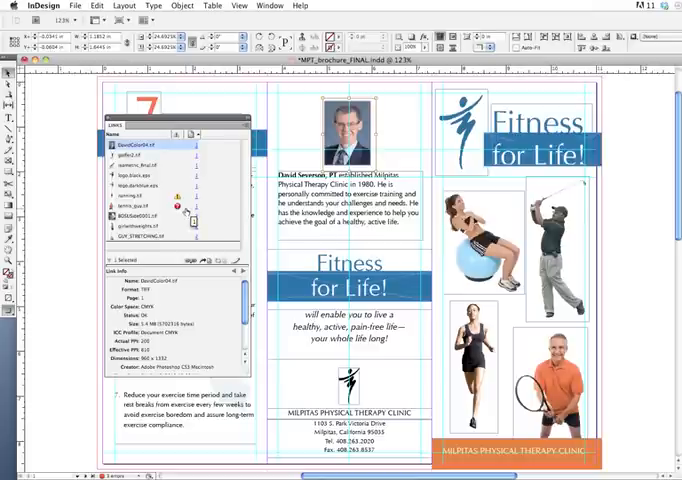
- Select the flagged tennis player photo in the Links panel
click(148, 208)
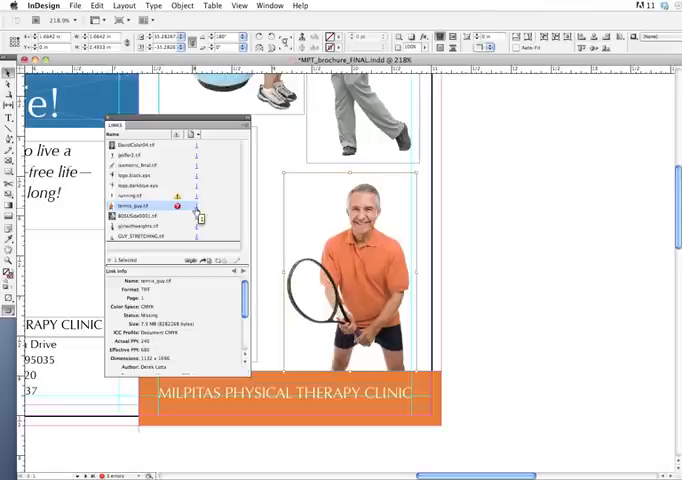
mouse_move(140, 174)
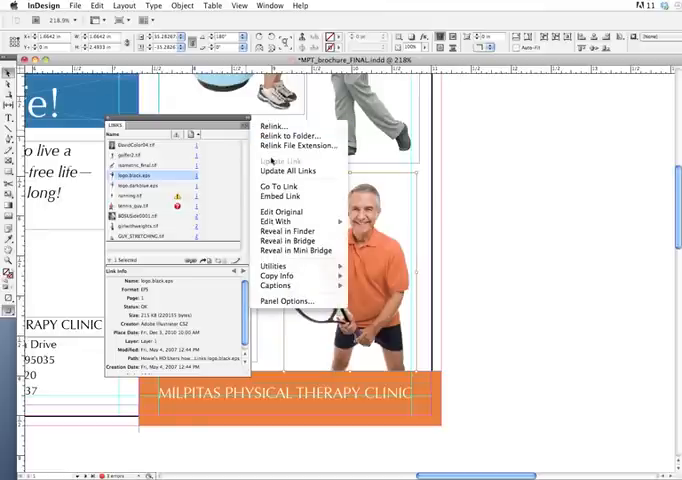
mouse_move(290, 232)
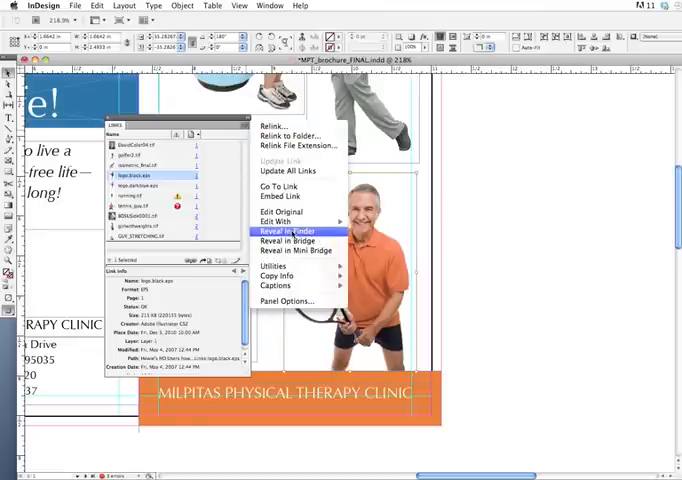
- Reveal the tennis player photo's file in the Links folder and preview it in Finder
click(288, 232)
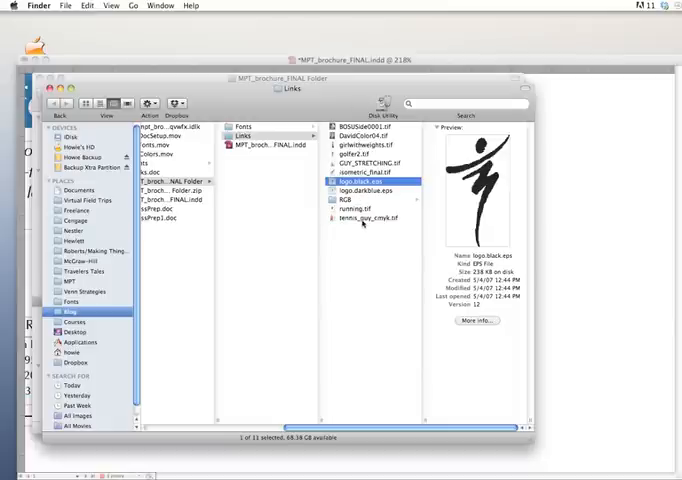
click(370, 218)
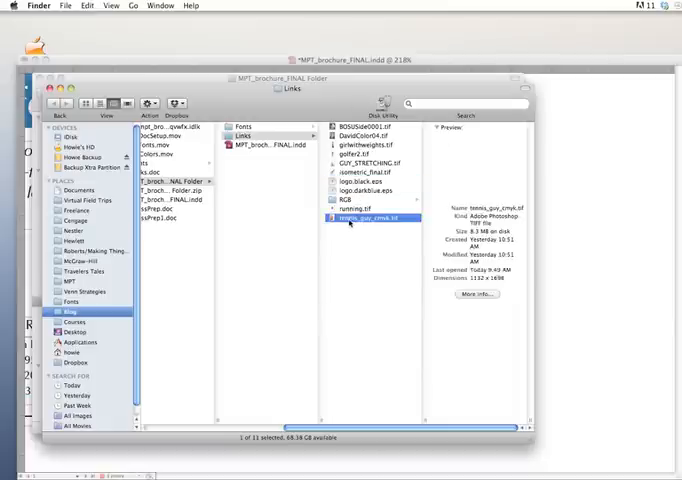
click(364, 216)
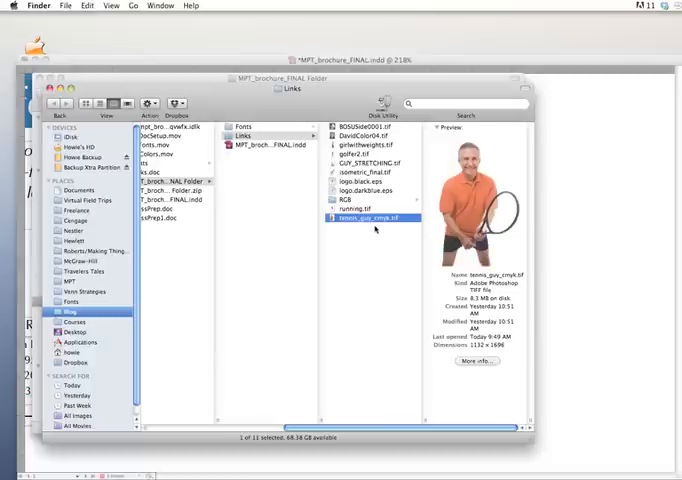
mouse_move(372, 230)
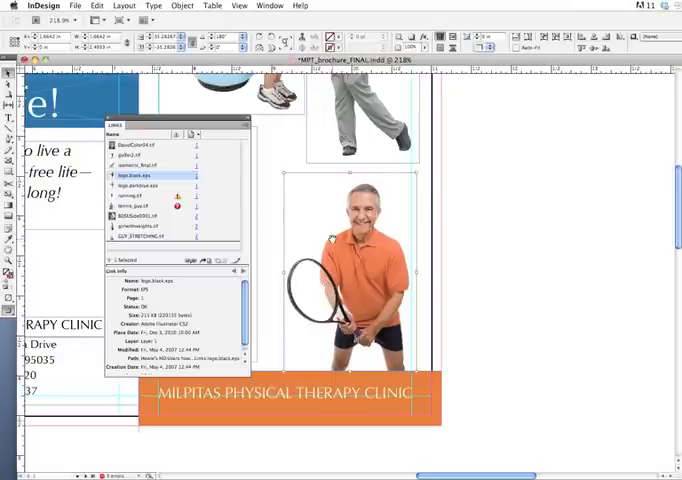
- Relink the tennis player photo to its file in the Links folder
click(148, 204)
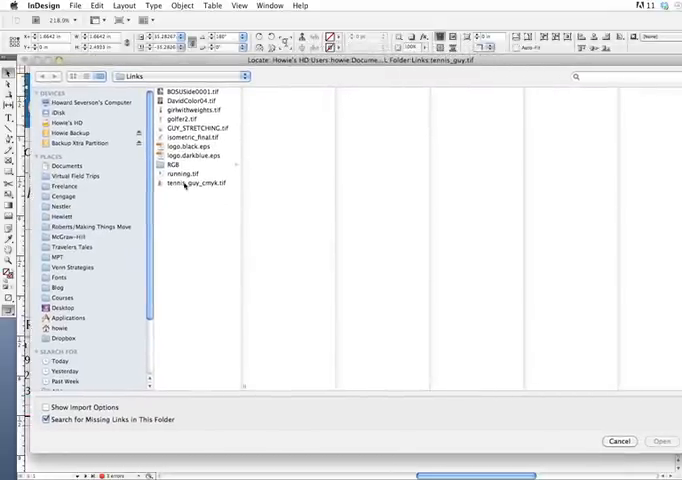
click(194, 184)
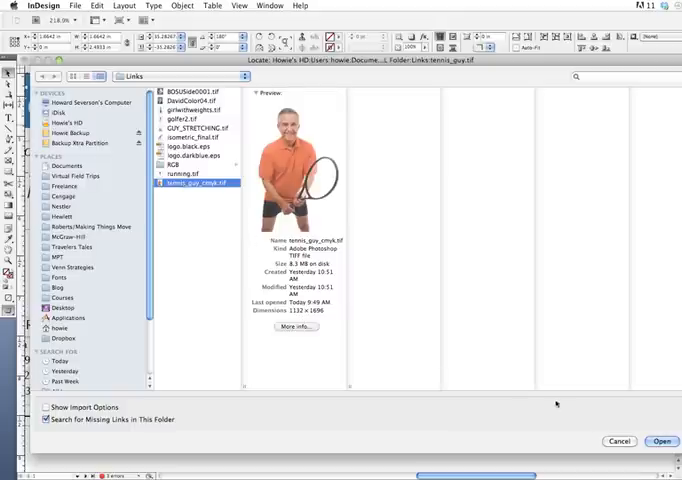
click(660, 440)
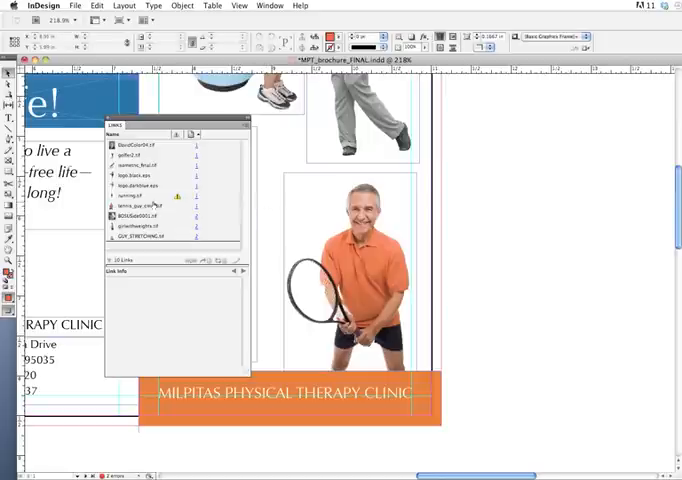
- Reveal the runner photo's file in the Links folder through Finder
click(140, 194)
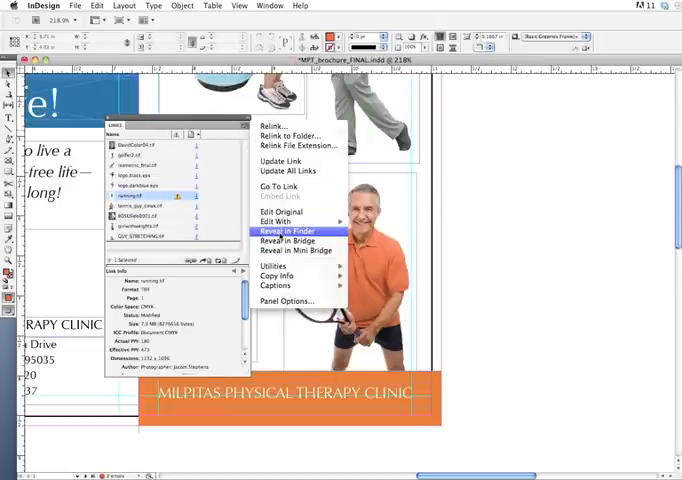
click(290, 232)
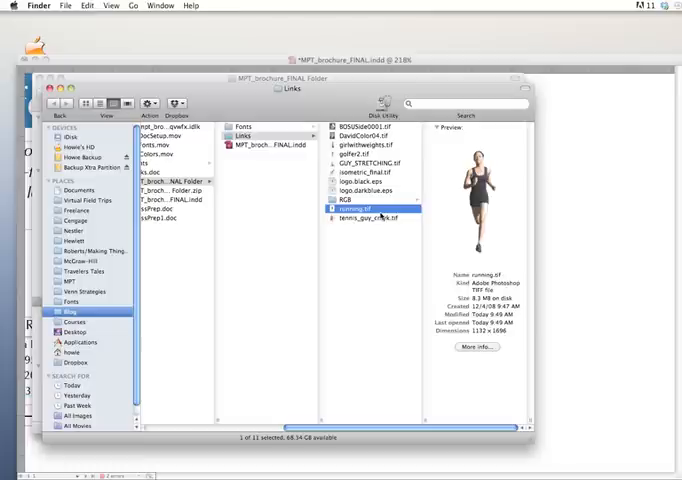
mouse_move(378, 218)
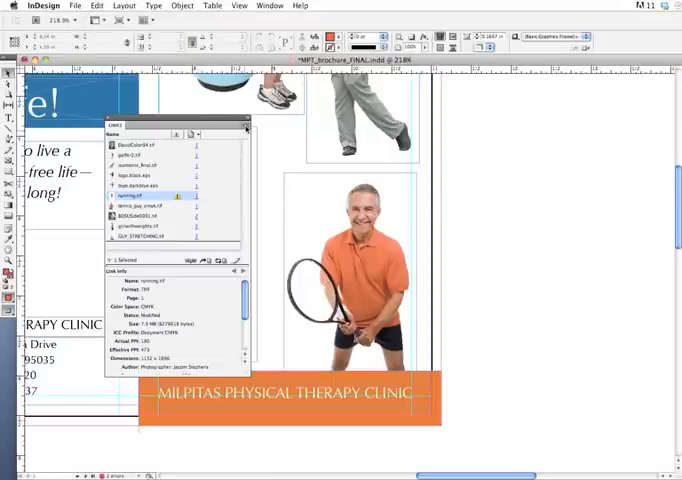
- Update the runner photo's modified link from the Links panel menu
click(244, 134)
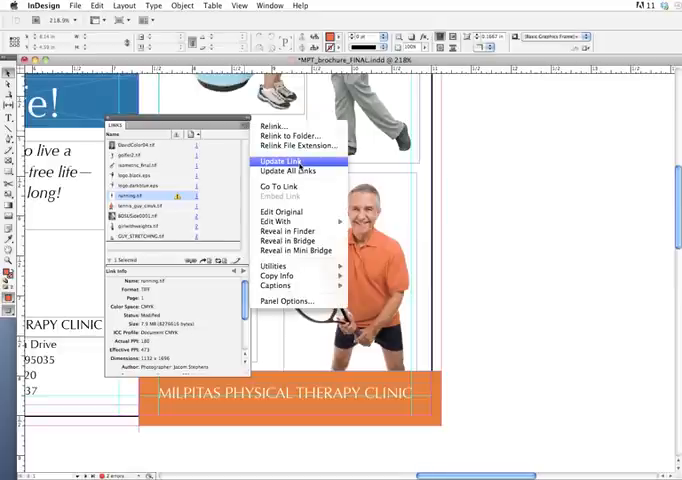
click(282, 160)
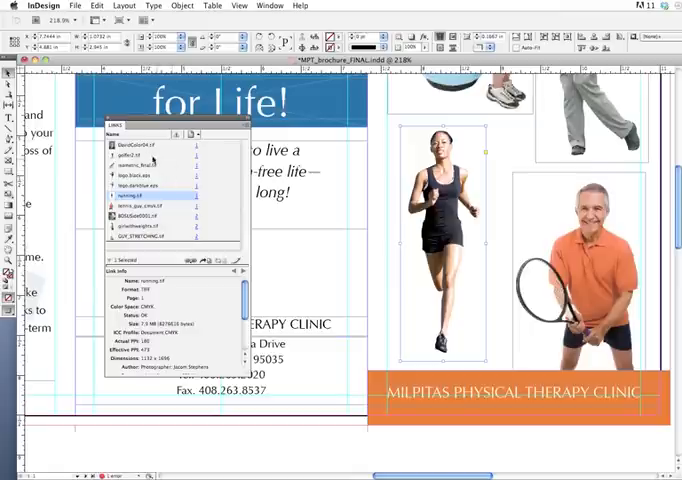
- Send the golfer image link to Adobe Photoshop CS5 via Edit With
click(148, 148)
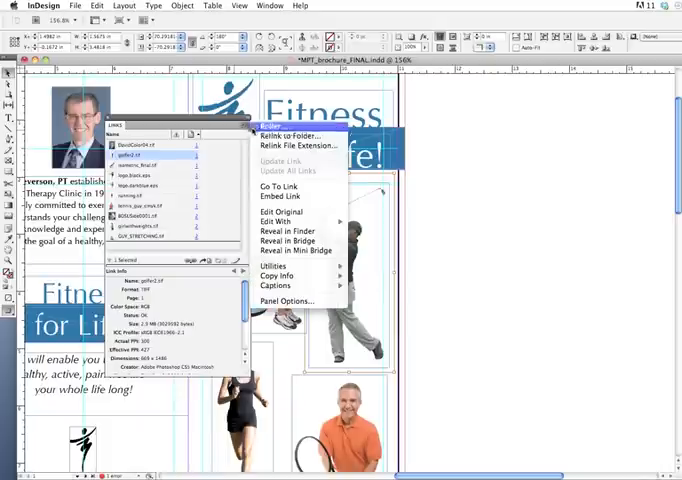
mouse_move(292, 232)
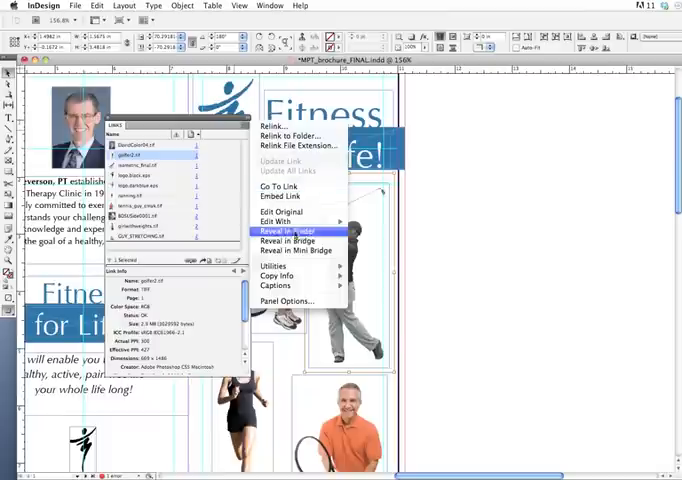
click(280, 220)
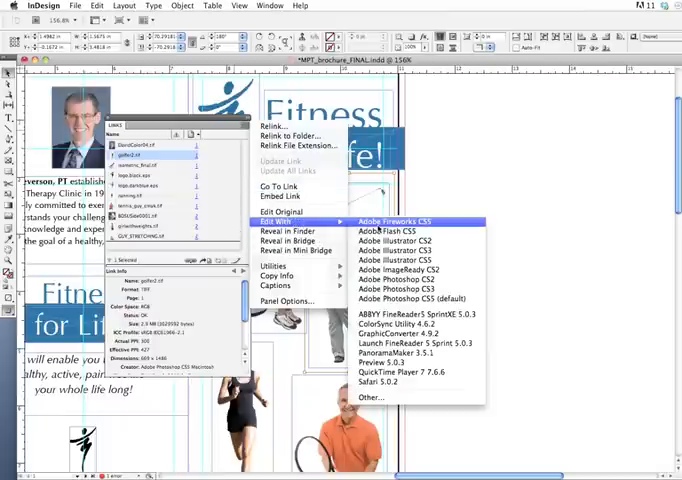
mouse_move(410, 300)
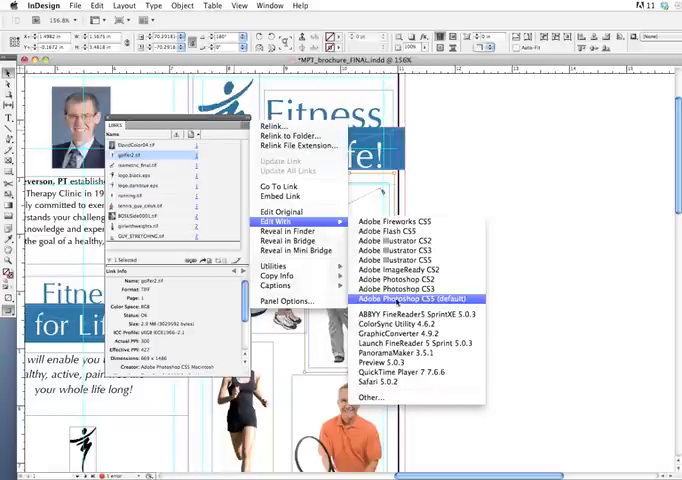
click(420, 298)
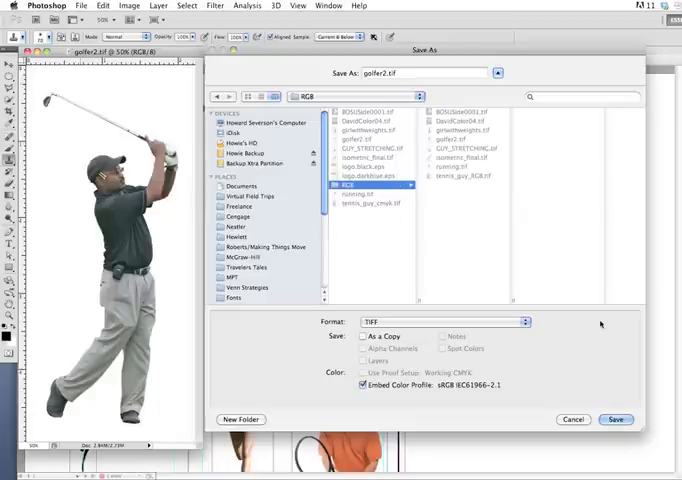
- Save the golfer image as TIFF golfer1, replacing the existing file
click(616, 420)
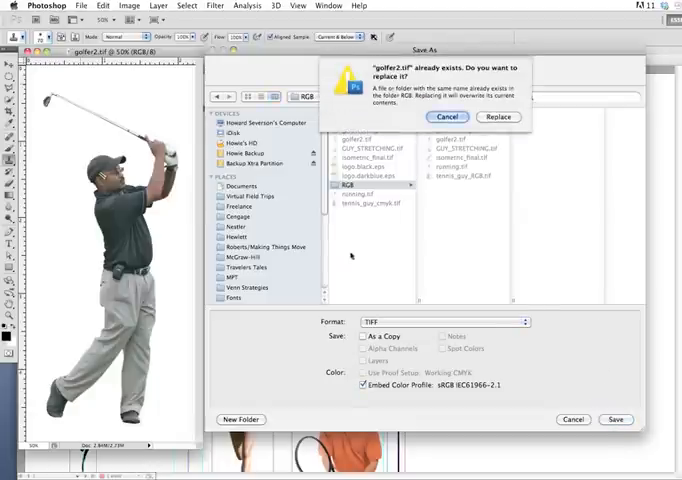
click(500, 116)
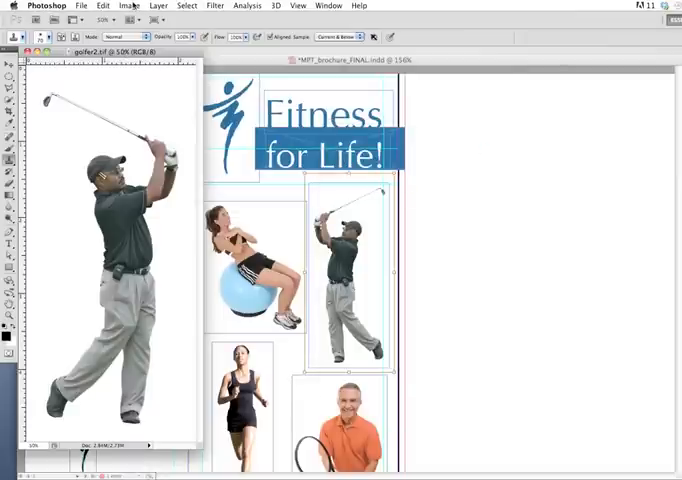
- Convert the golfer image to CMYK Color, accepting the U.S. Web Coated (SWOP) v2 profile
click(128, 4)
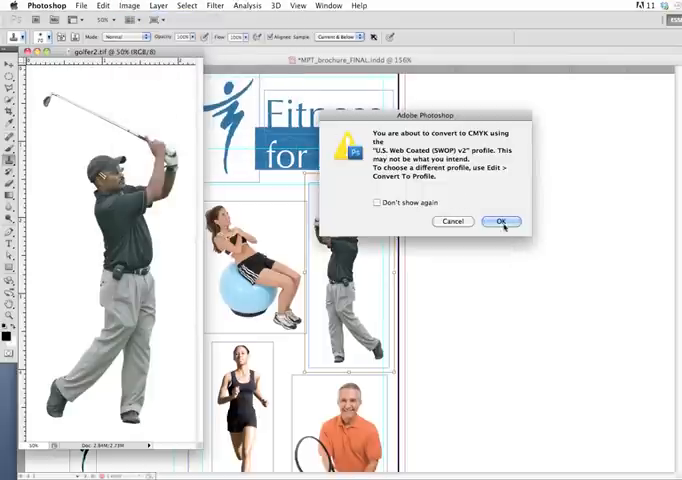
click(504, 220)
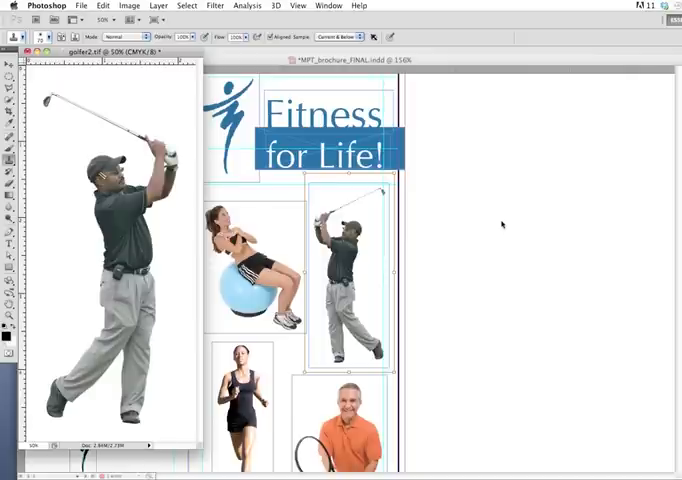
mouse_move(436, 210)
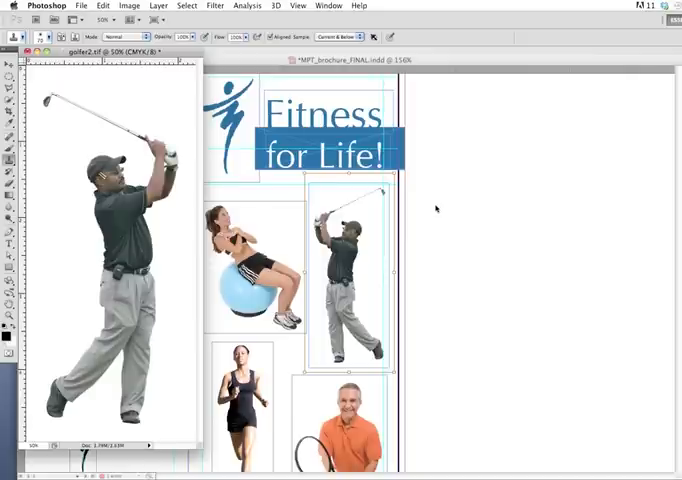
mouse_move(424, 196)
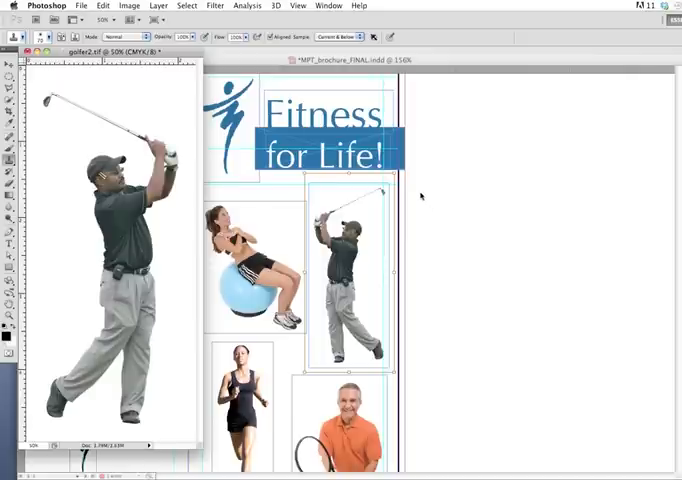
click(80, 4)
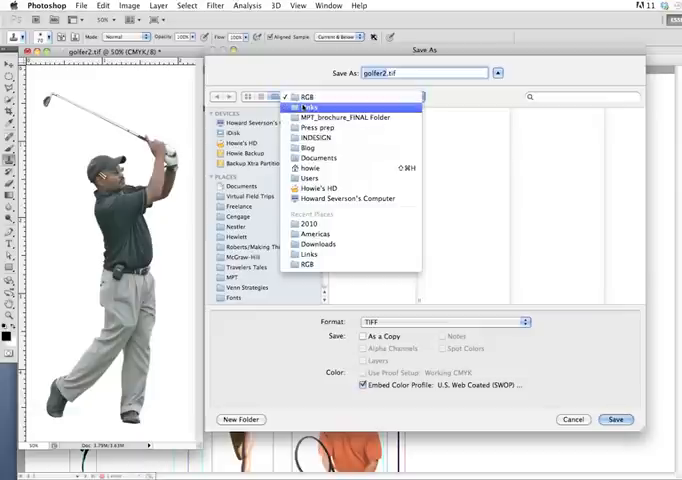
- Save the CMYK golfer TIFF into the brochure's Links folder
click(308, 254)
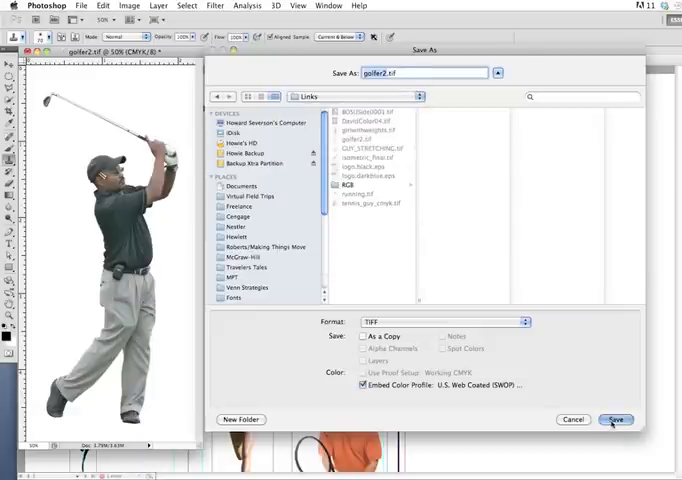
click(616, 420)
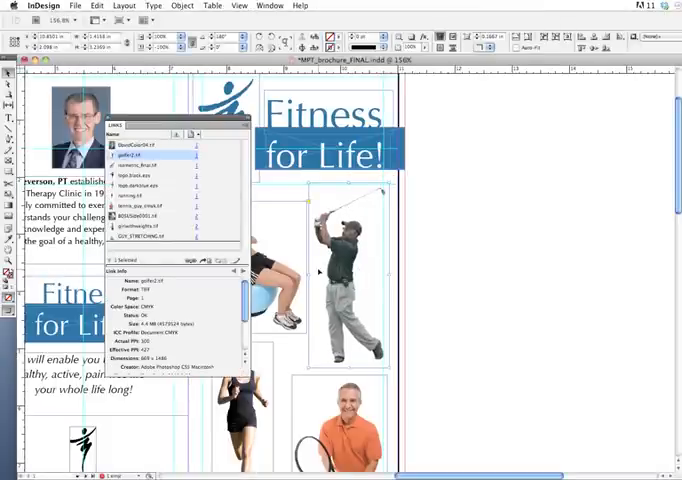
mouse_move(130, 156)
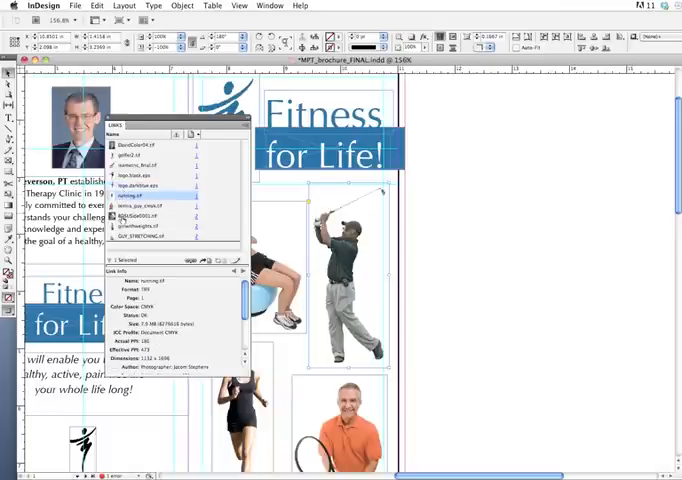
- Check the colour space and effective PPI of two more linked images near the list's end
click(140, 216)
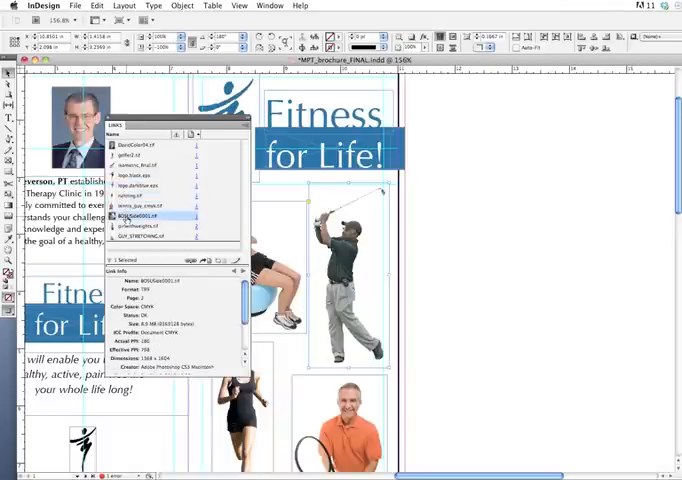
click(144, 236)
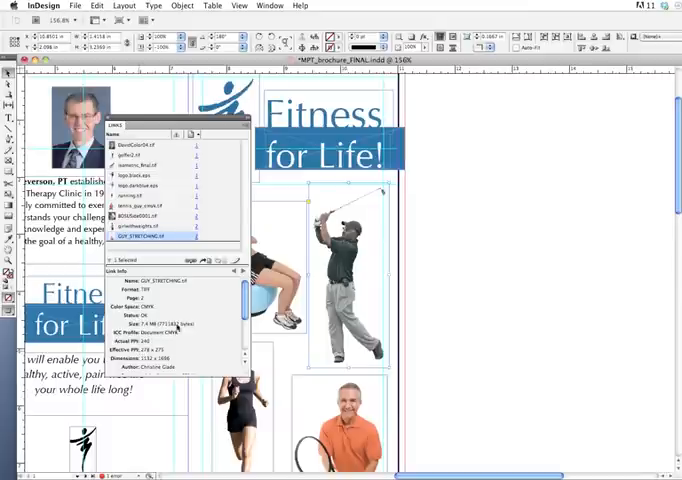
- Return to the first linked image and read its colour space and effective PPI
click(140, 144)
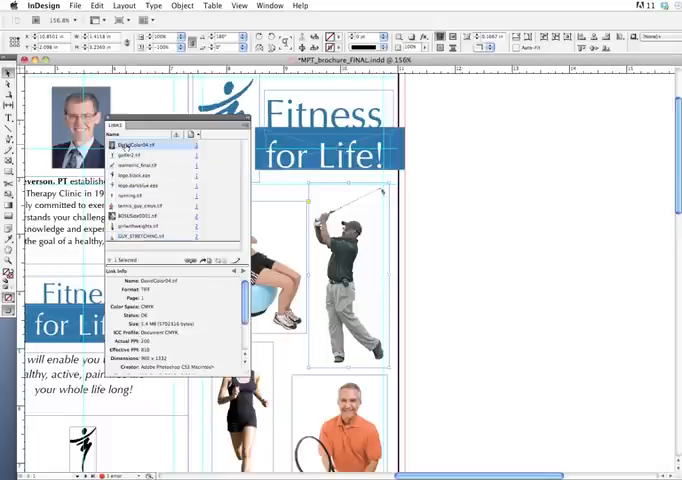
mouse_move(136, 146)
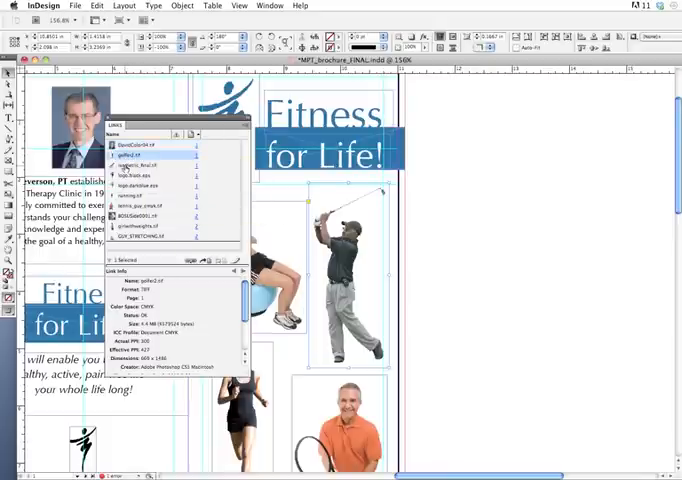
- Check each remaining link's colour space and resolution from the second image down to the stretching photo
click(144, 164)
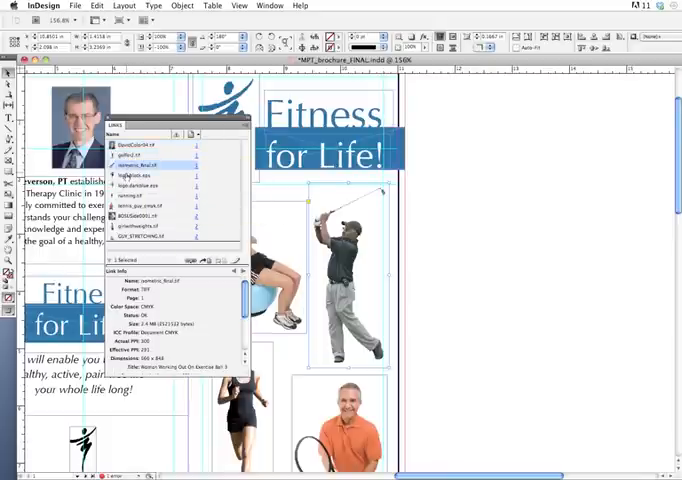
click(138, 186)
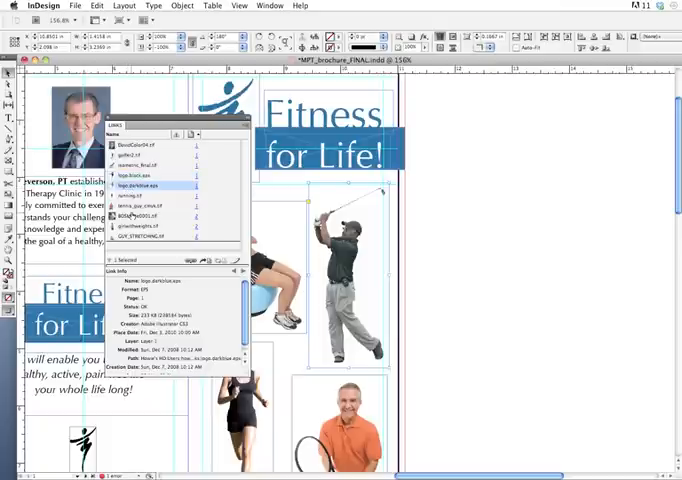
click(136, 196)
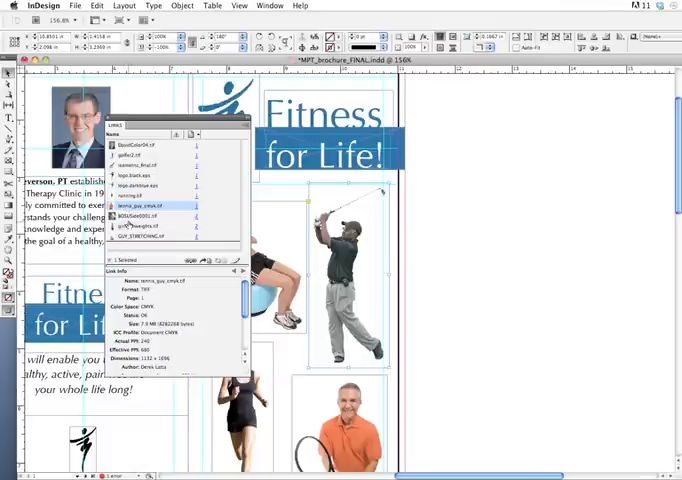
click(150, 216)
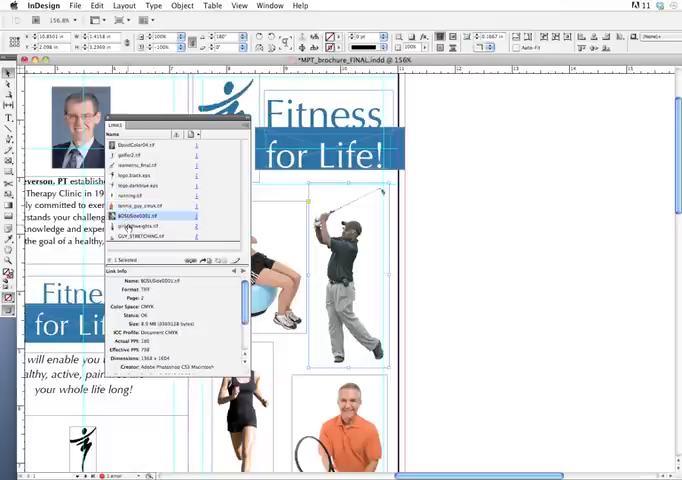
click(140, 224)
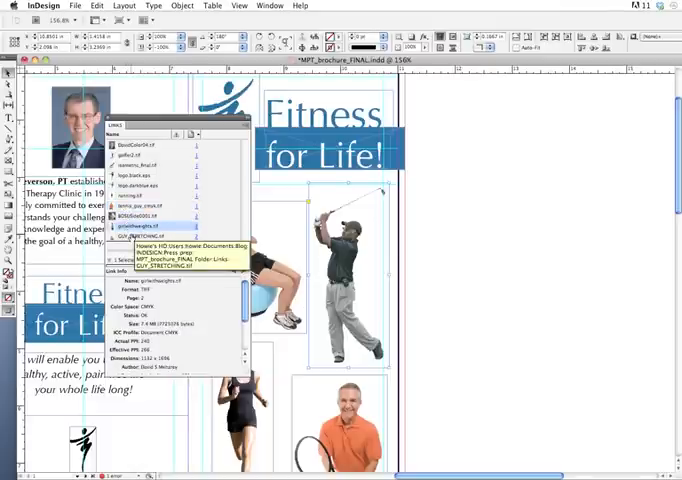
click(144, 236)
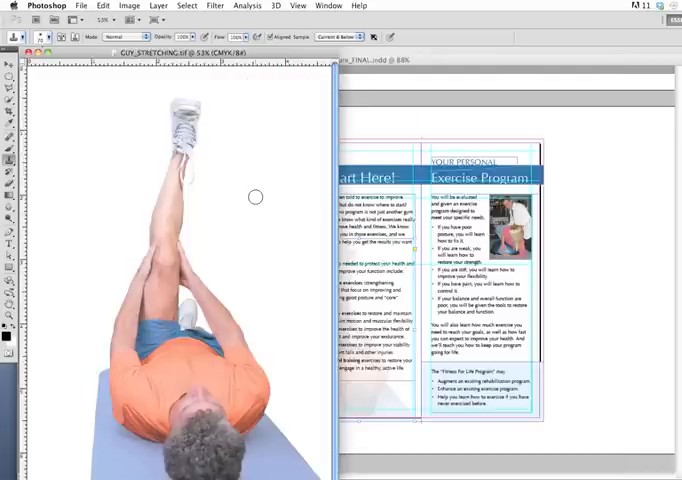
- Resample the stretching photo to 300 pixels/inch with larger pixel dimensions via Image Size
click(124, 4)
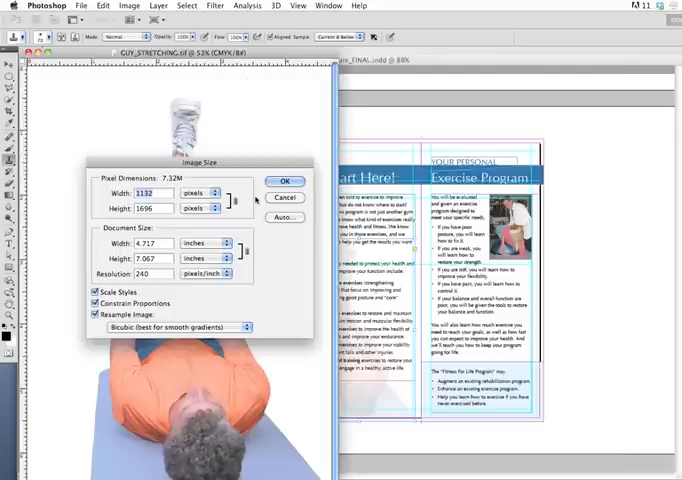
click(288, 180)
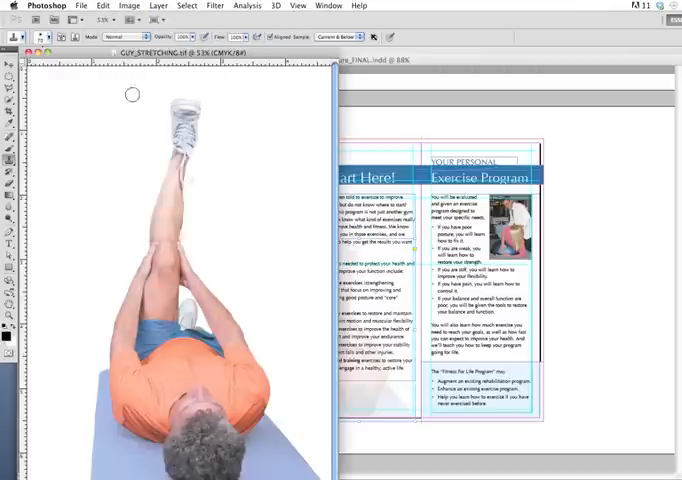
click(124, 4)
text(300)
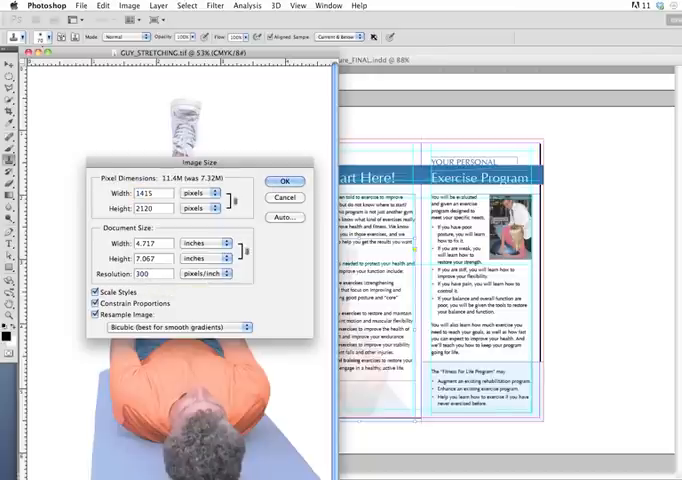
click(284, 180)
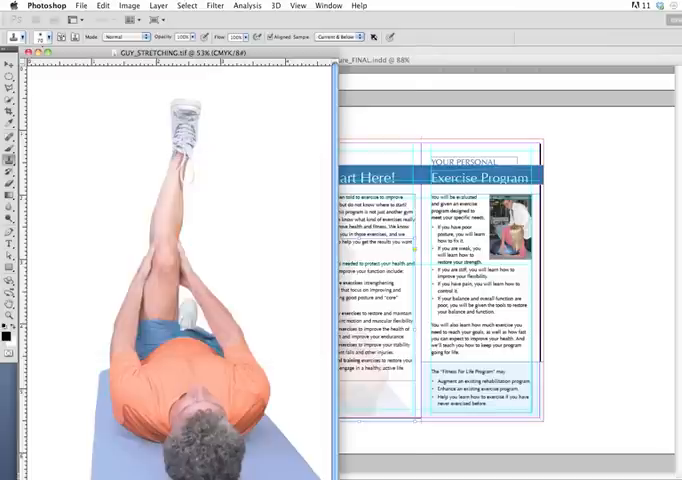